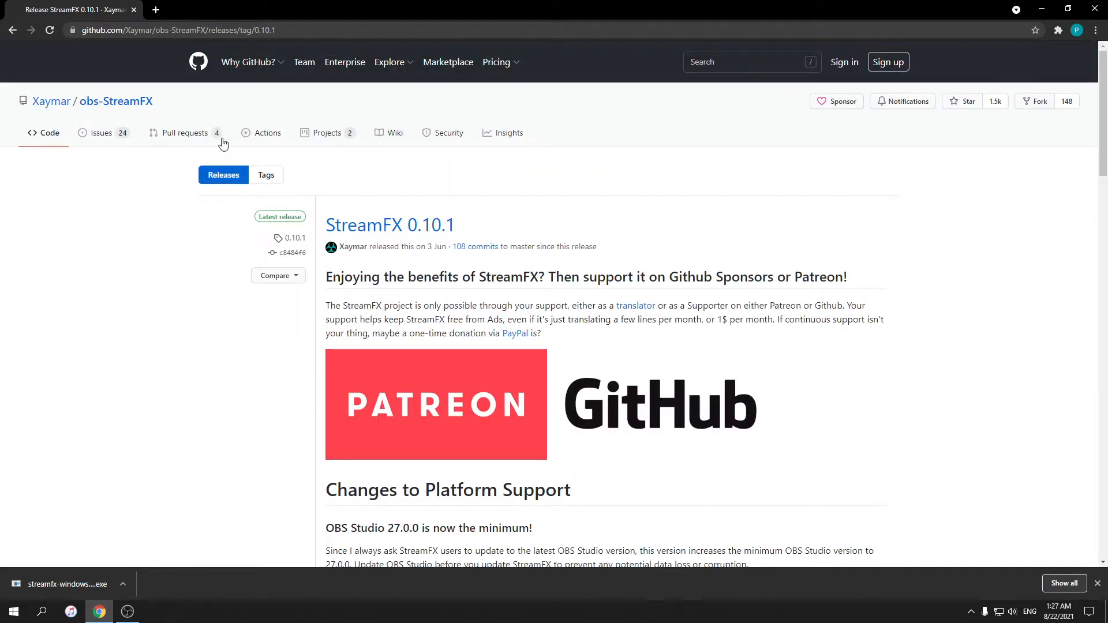
mouse_move(630, 191)
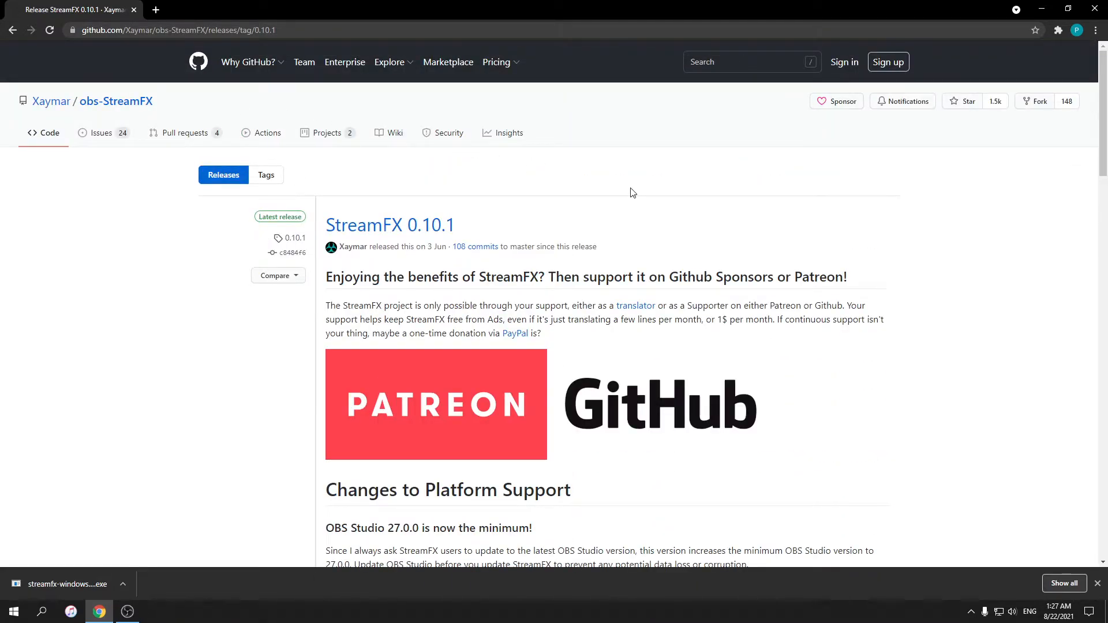
Download streamfx-windows-2019-0.10.1.0-gc8484f65.exe from the release's Assets list.
double_click(390, 225)
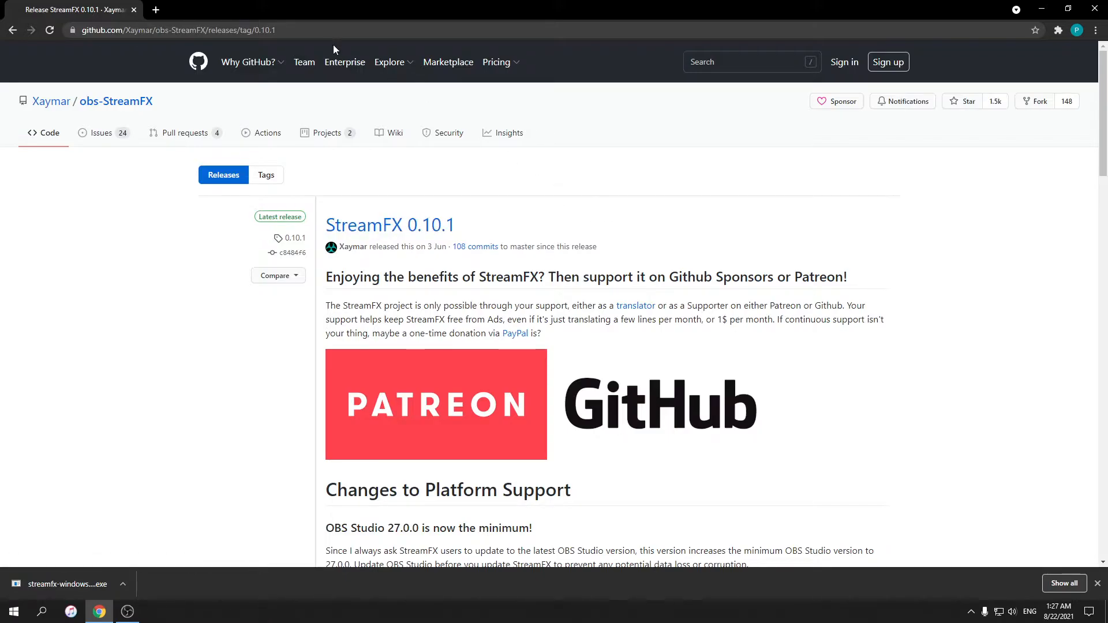
left_click(173, 30)
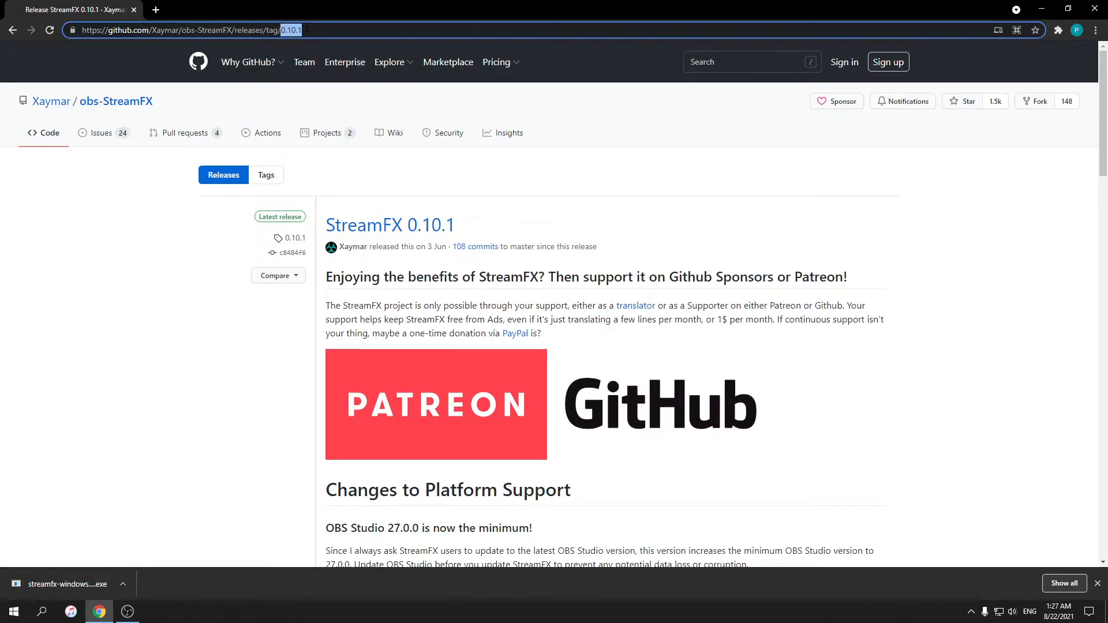
scroll("down", 3)
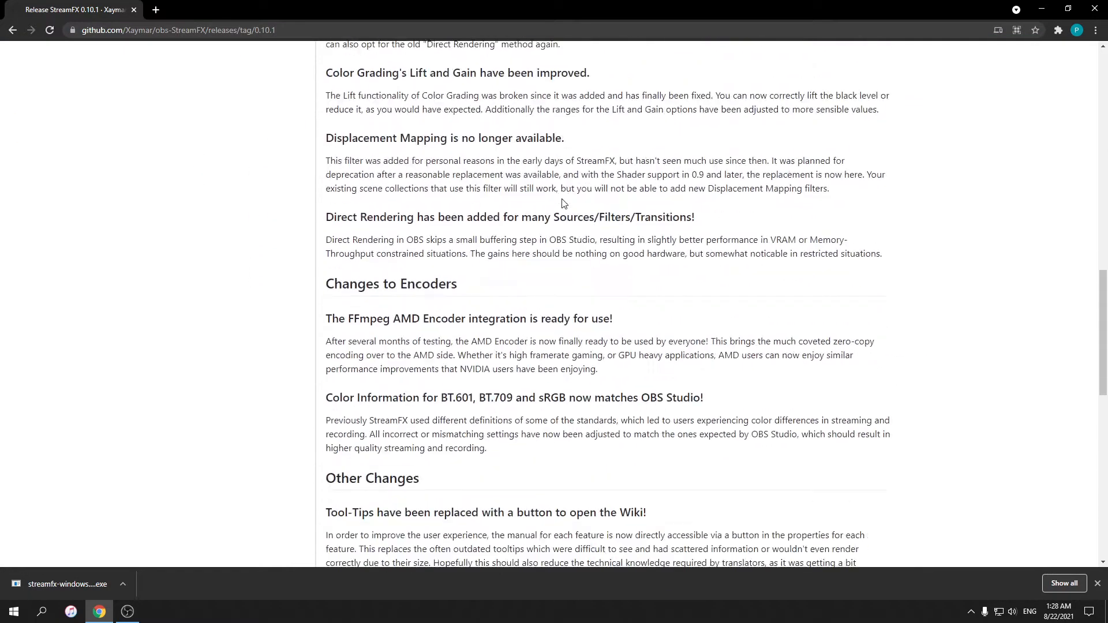
scroll("down", 3)
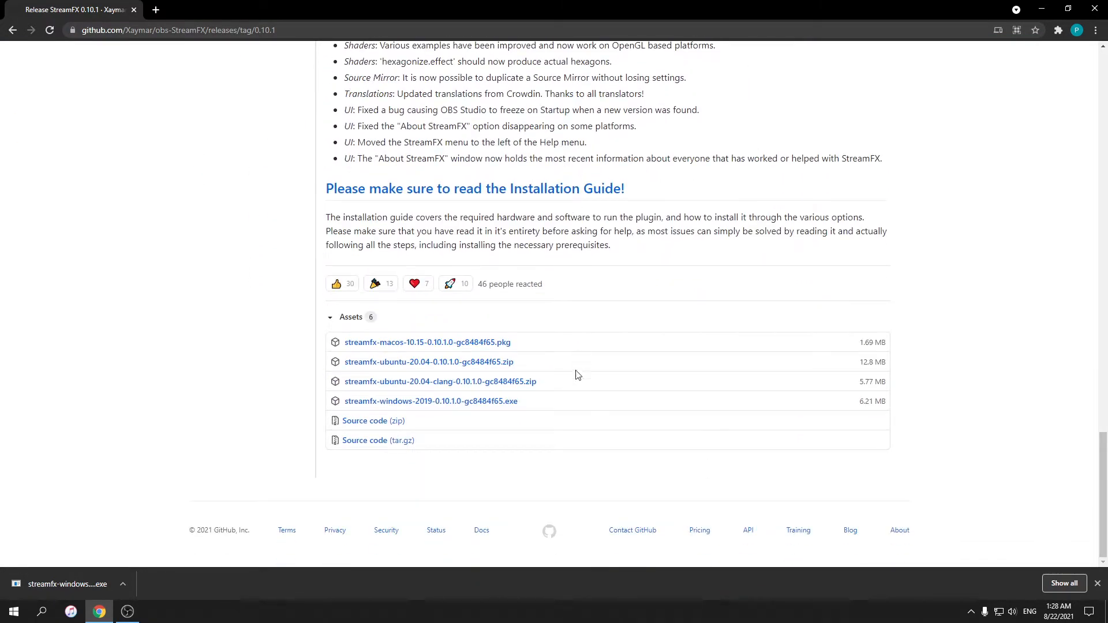
mouse_move(524, 406)
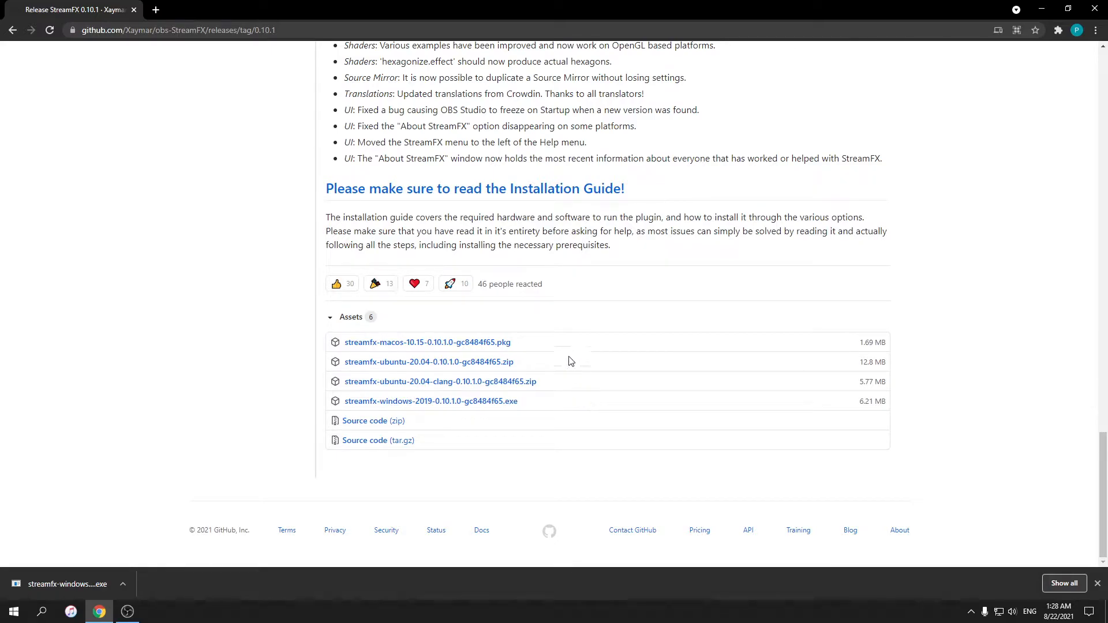
mouse_move(499, 347)
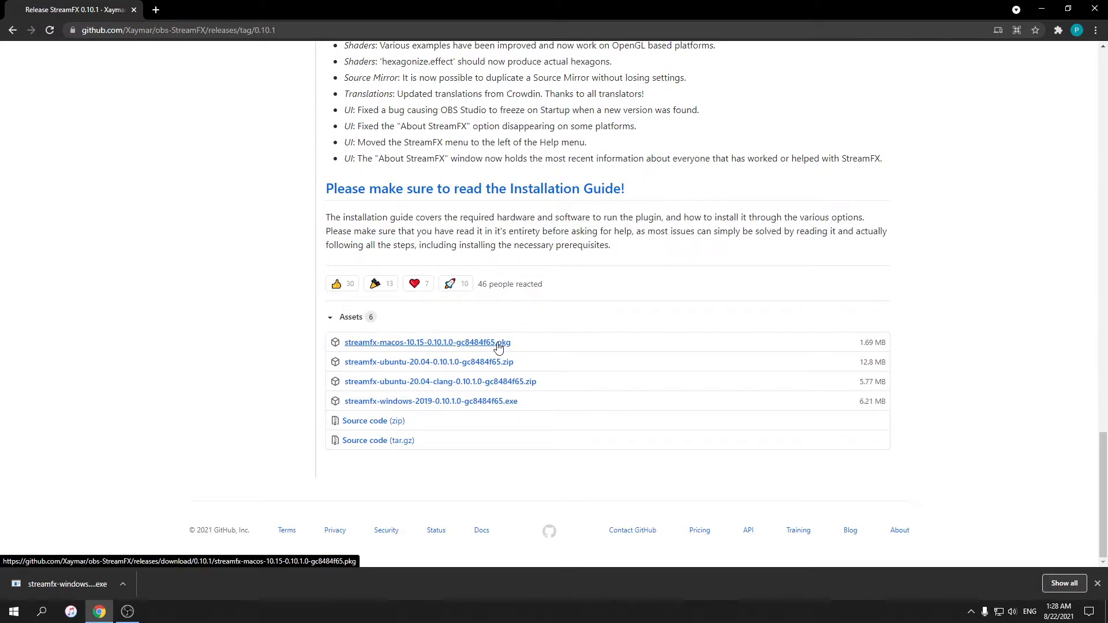
mouse_move(501, 406)
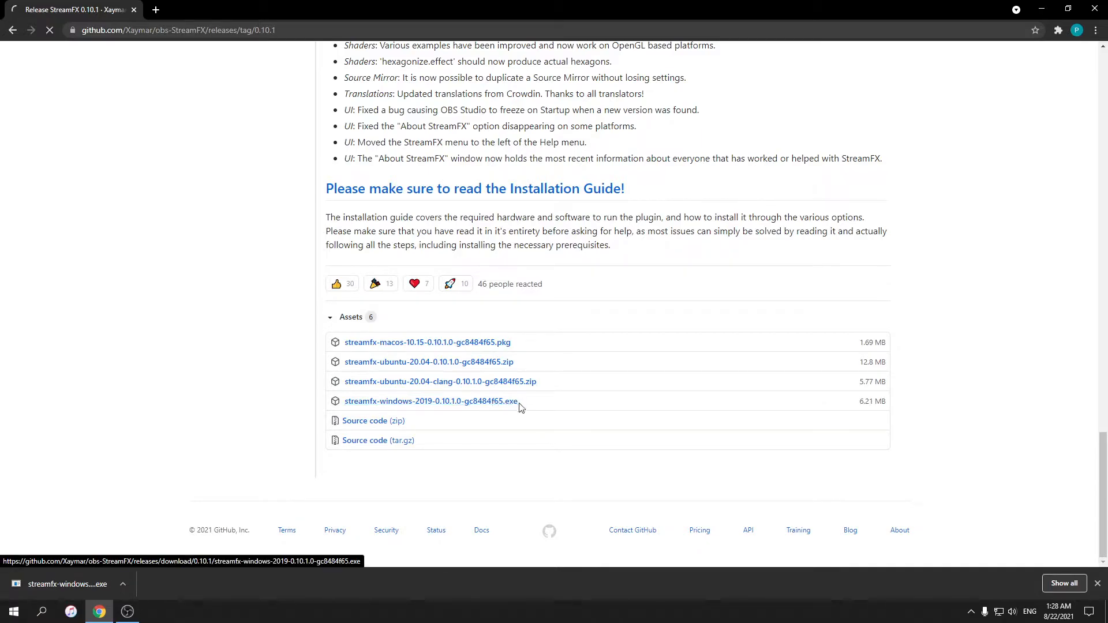
left_click(123, 584)
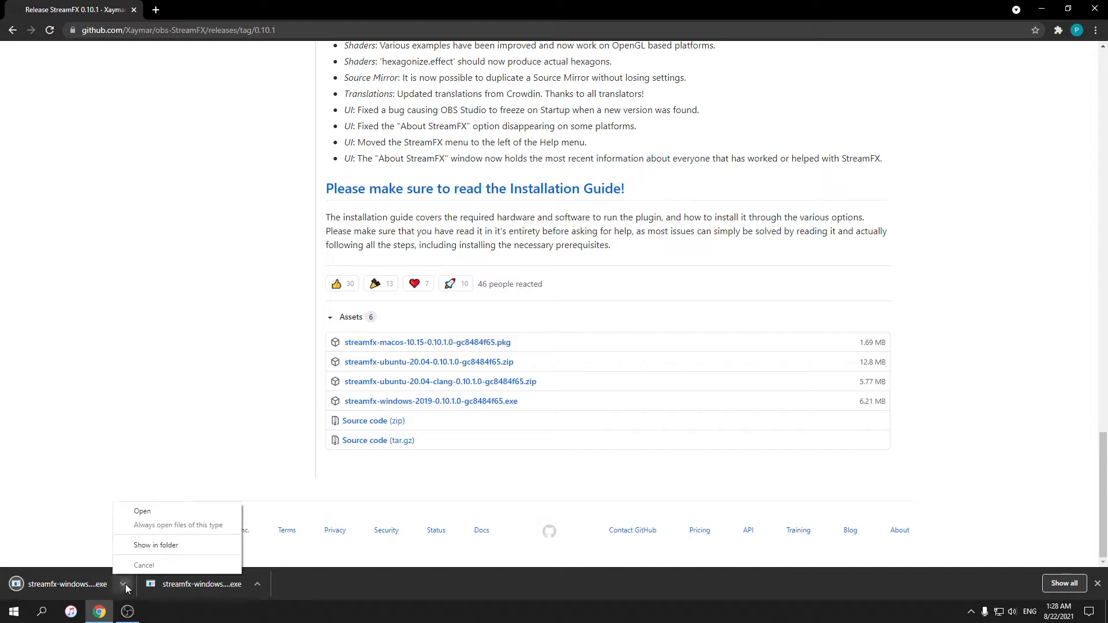
Show the downloaded StreamFX installer in its Downloads folder.
left_click(156, 544)
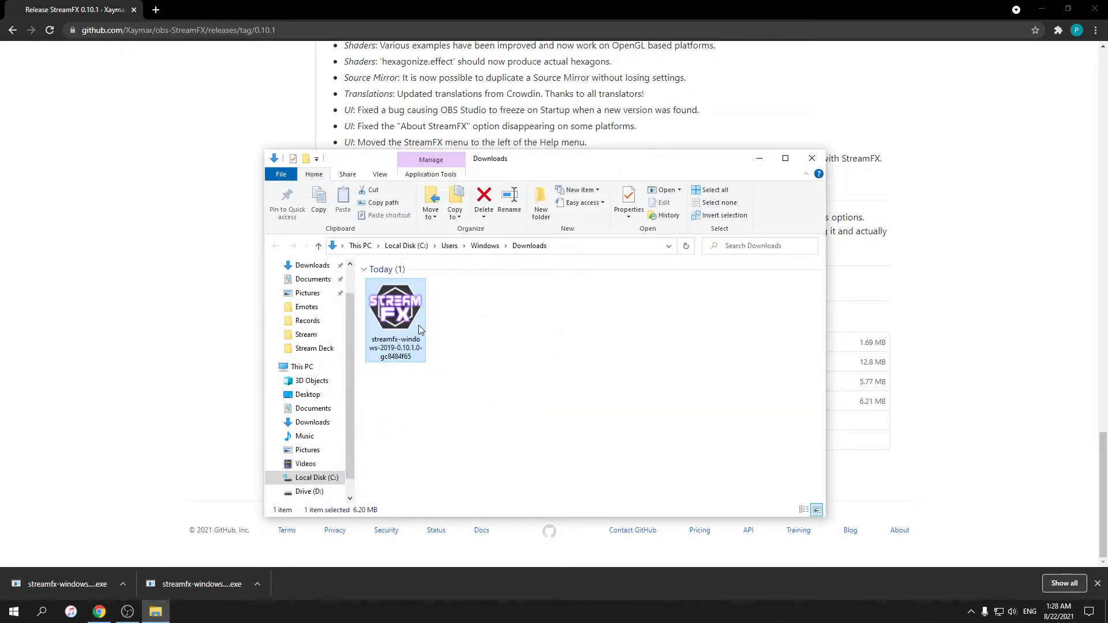
mouse_move(485, 361)
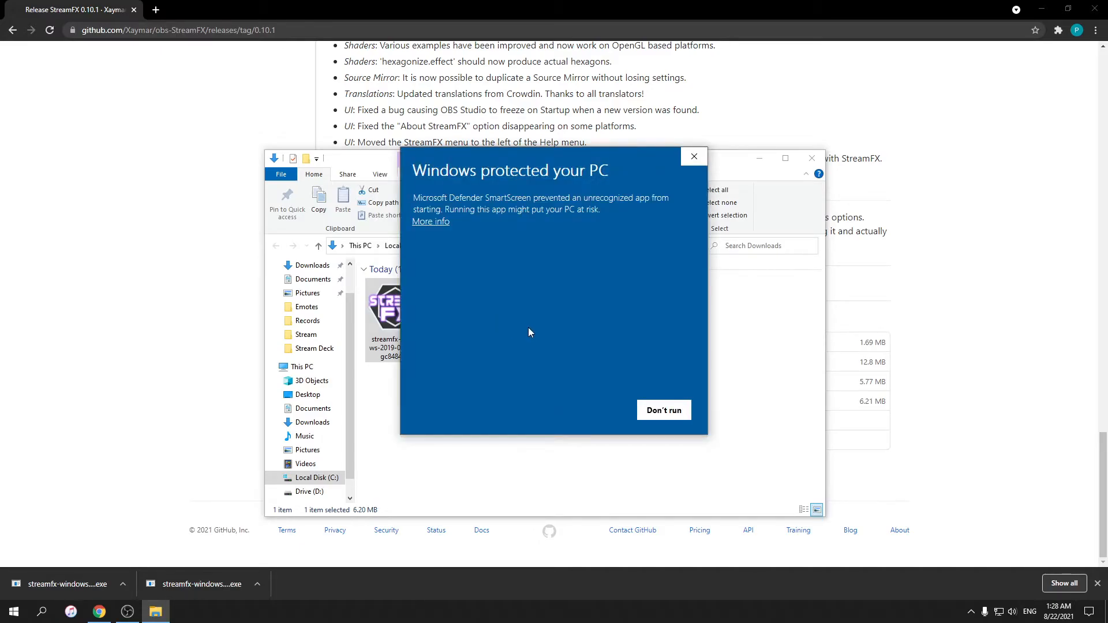
Expand More info in the 'Windows protected your PC' warning.
left_click(431, 221)
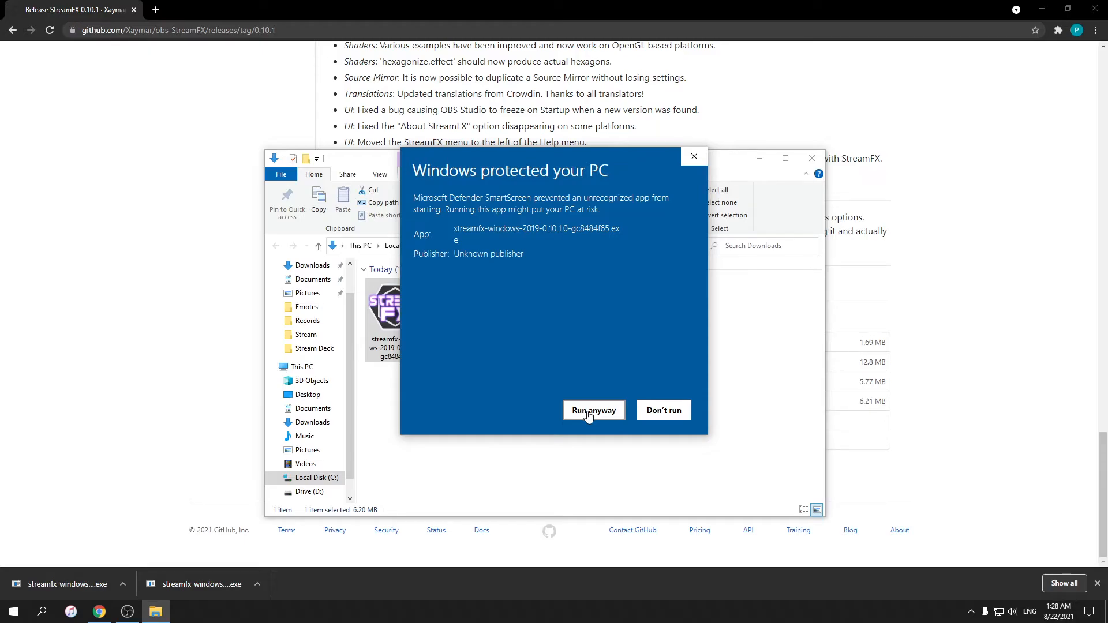
mouse_move(603, 398)
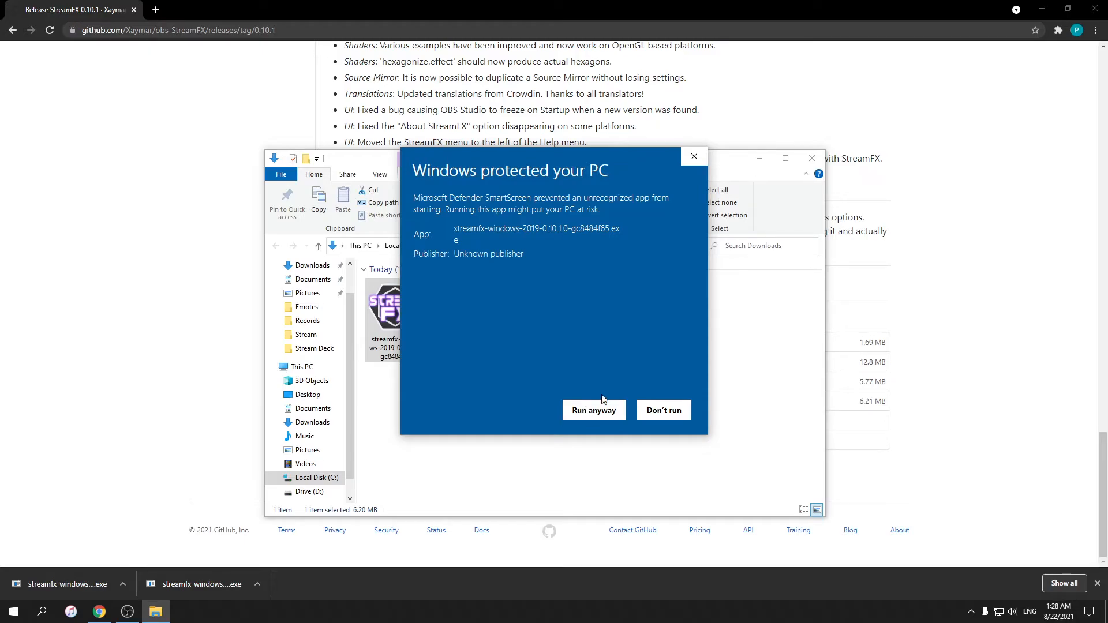
Run the installer anyway, accept the license, then exit setup without installing.
left_click(595, 410)
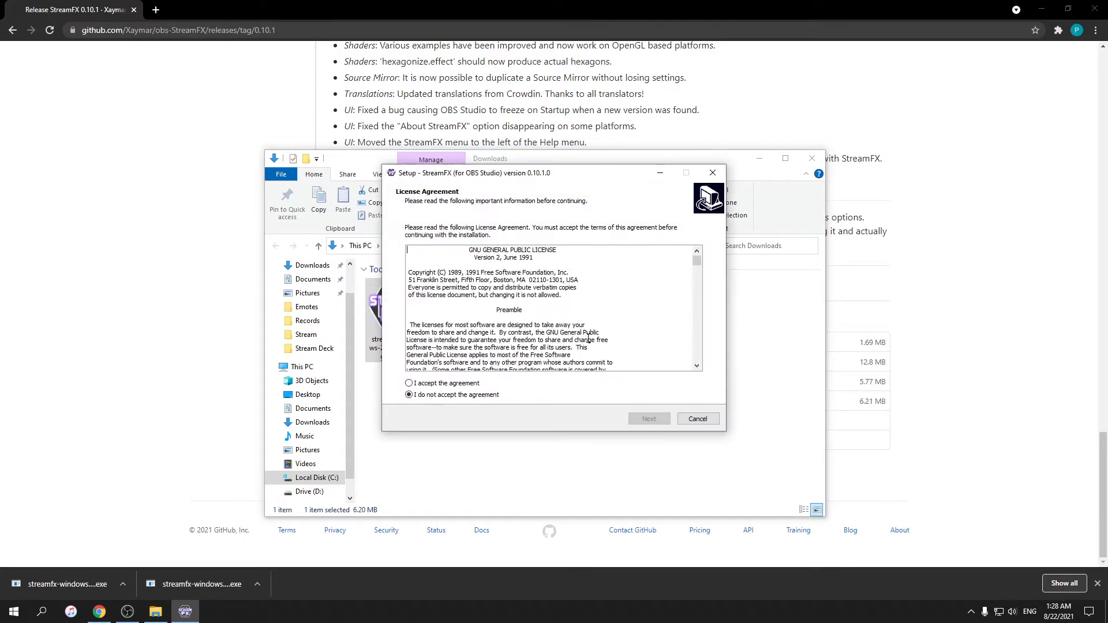
left_click(649, 419)
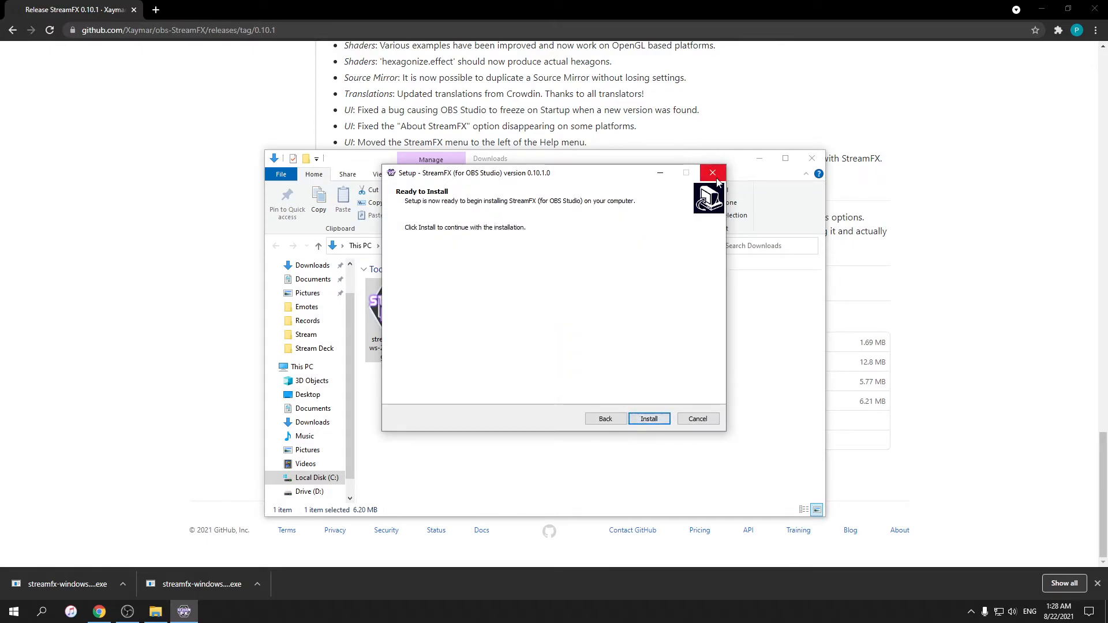
left_click(712, 173)
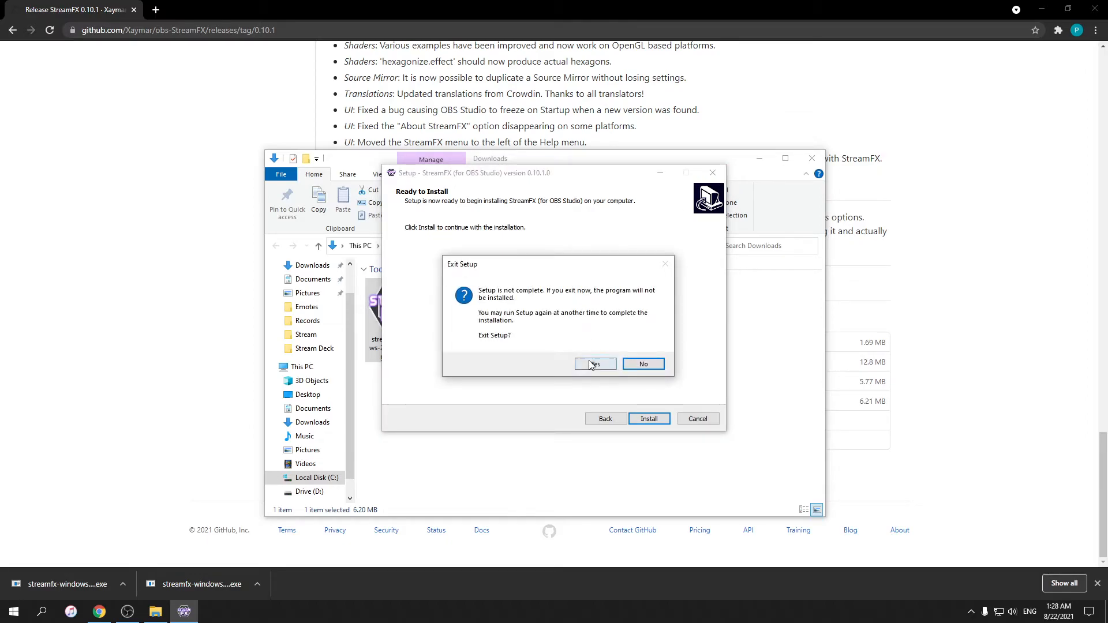
left_click(596, 364)
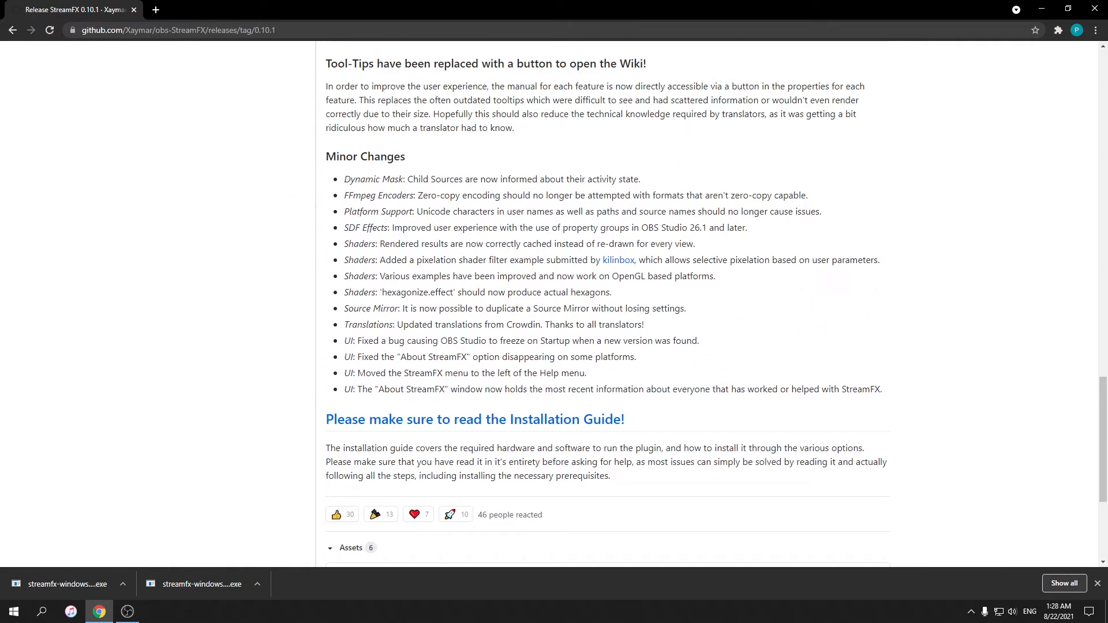